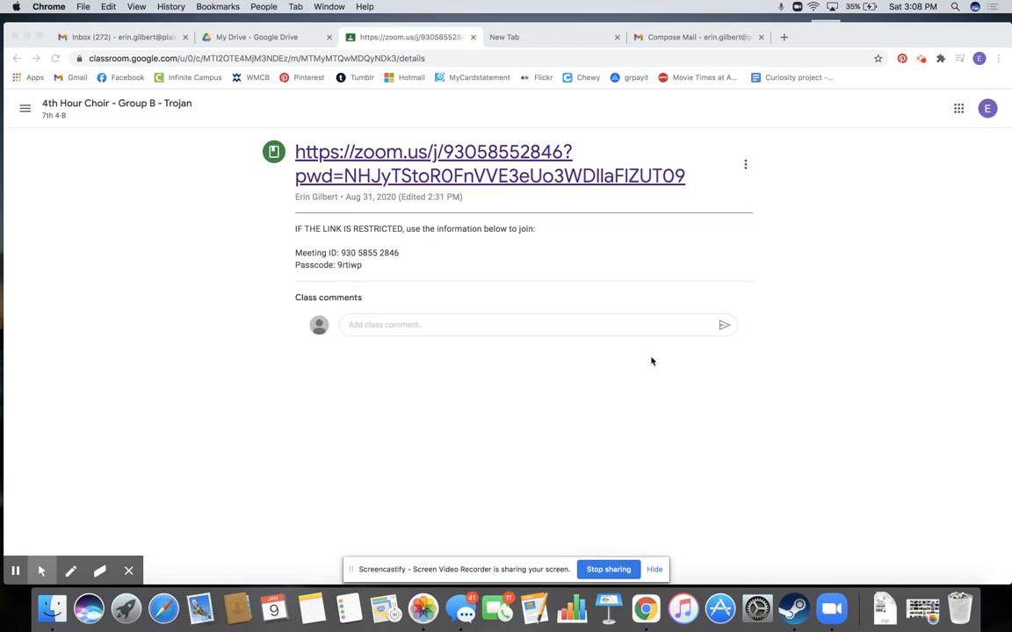
mouse_move(564, 364)
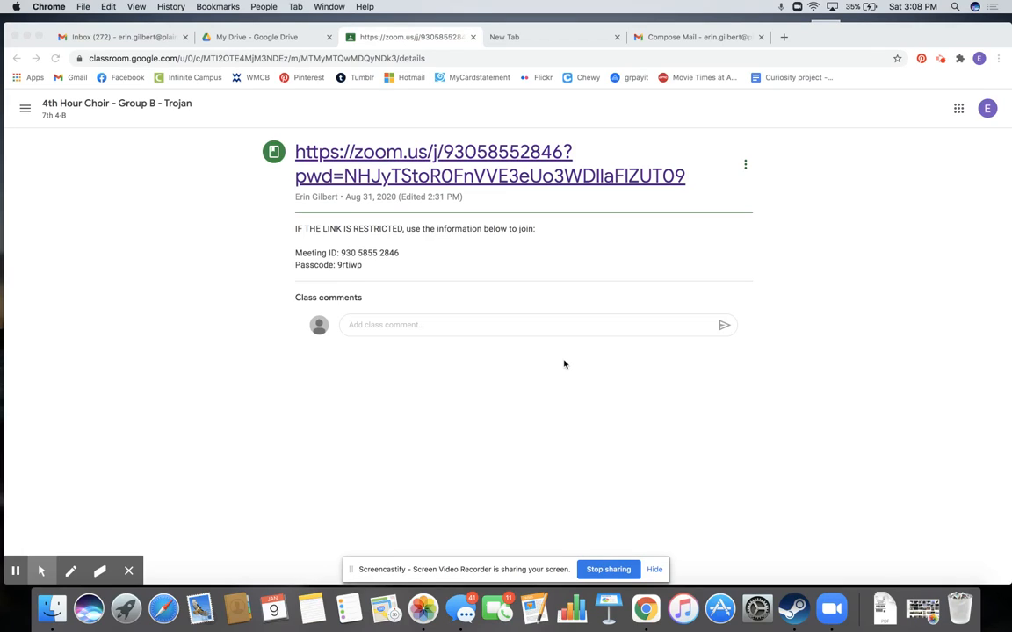
mouse_move(434, 281)
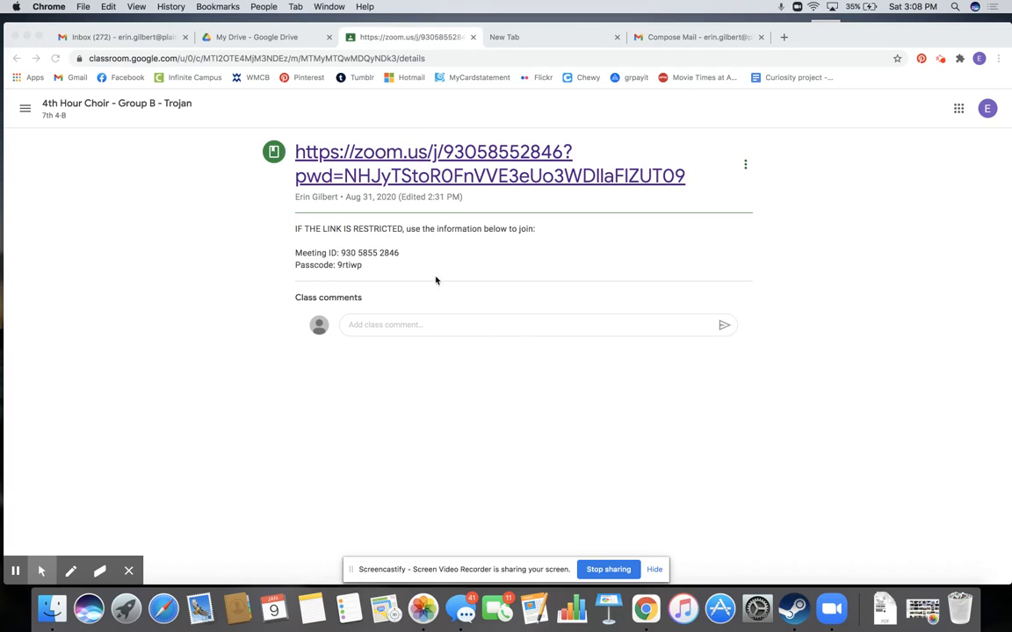
mouse_move(353, 224)
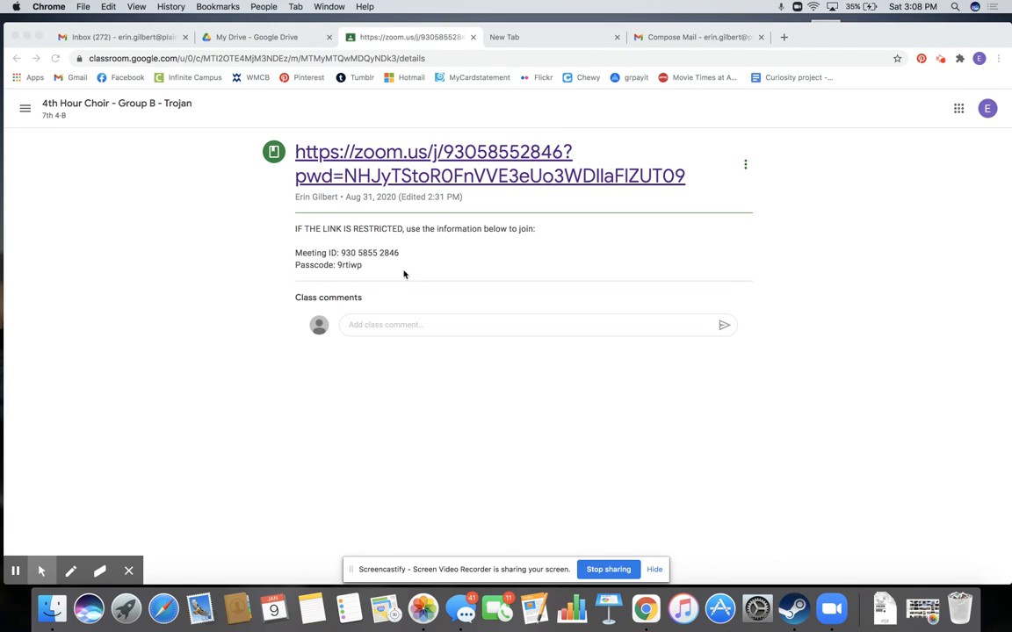
mouse_move(522, 74)
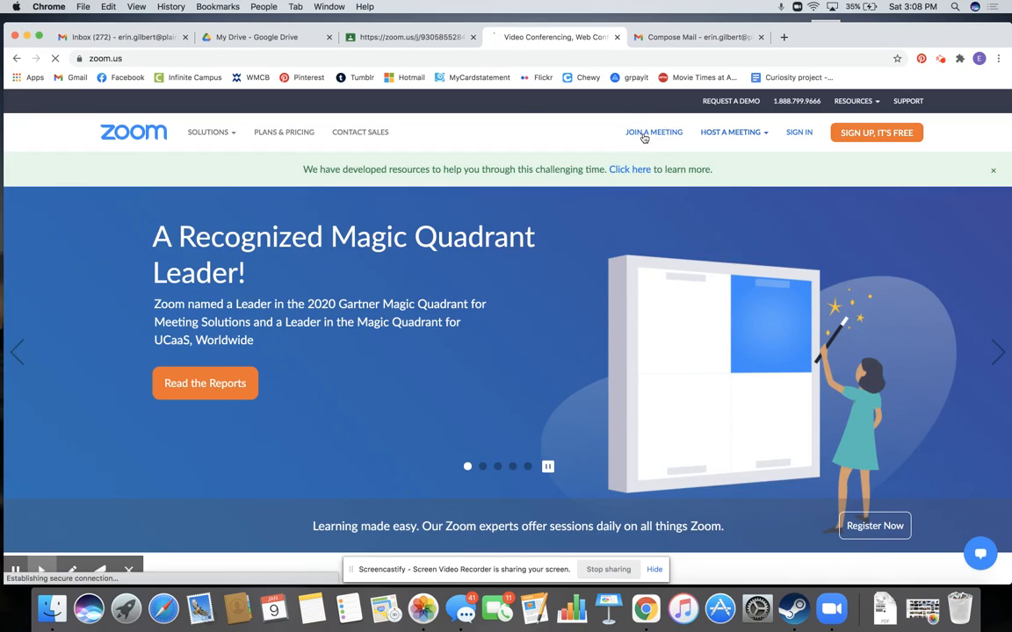
left_click(654, 132)
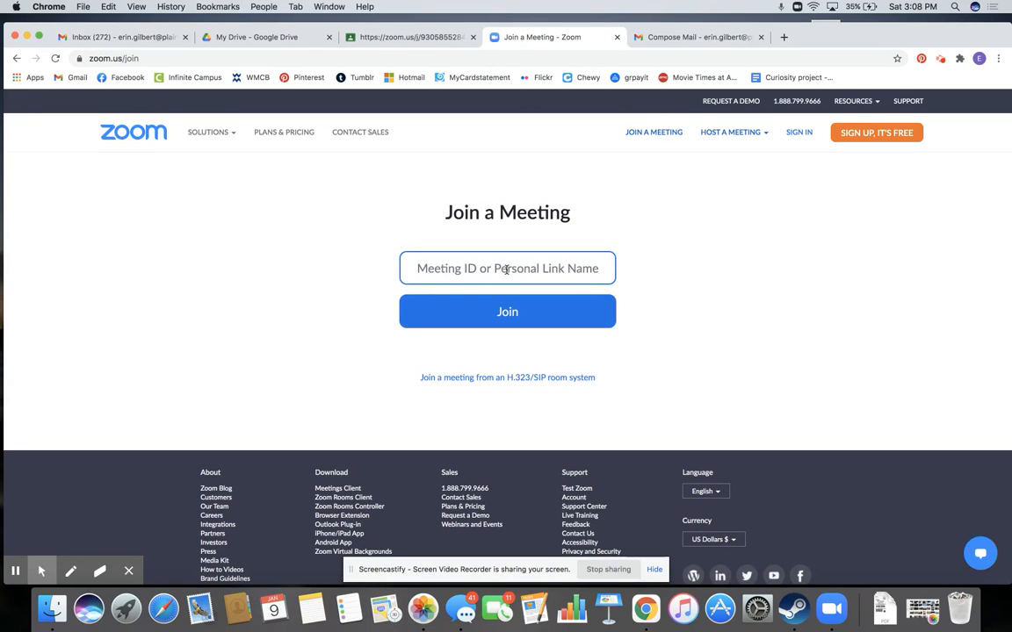
type("930 585 528")
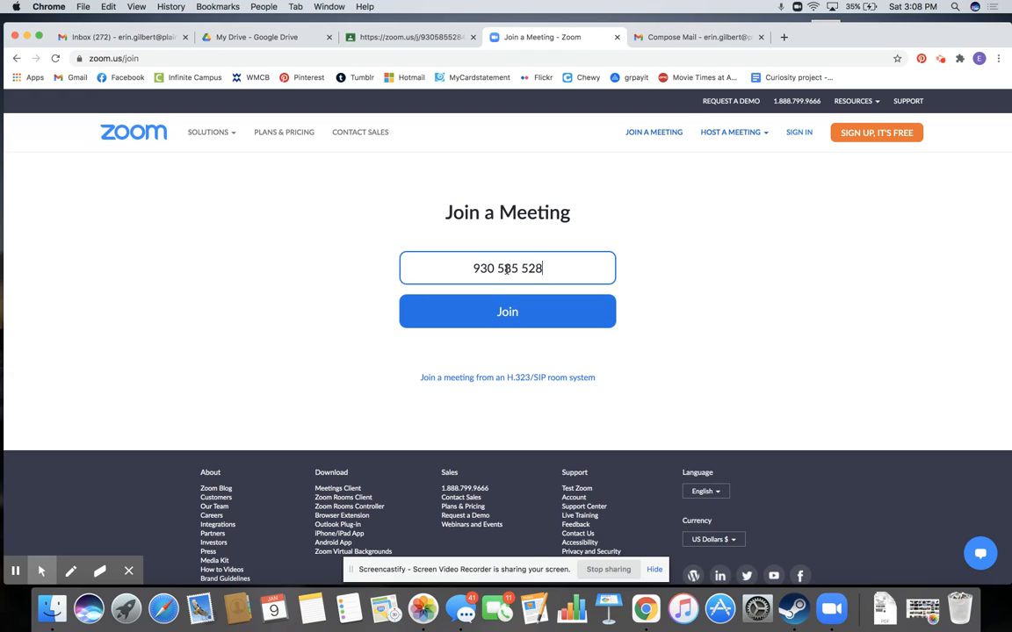
left_click(506, 312)
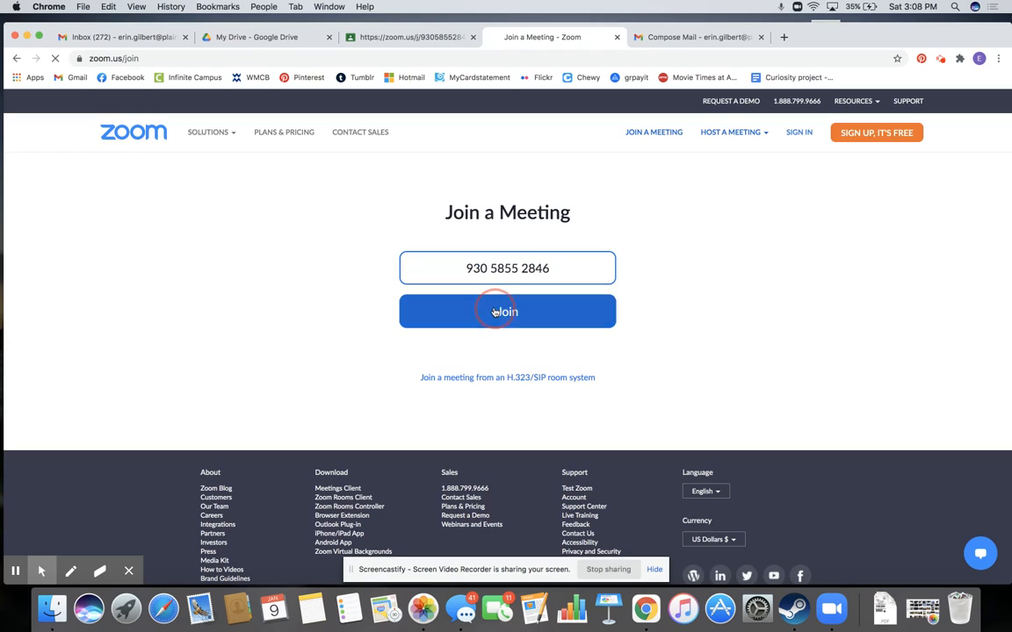
left_click(506, 312)
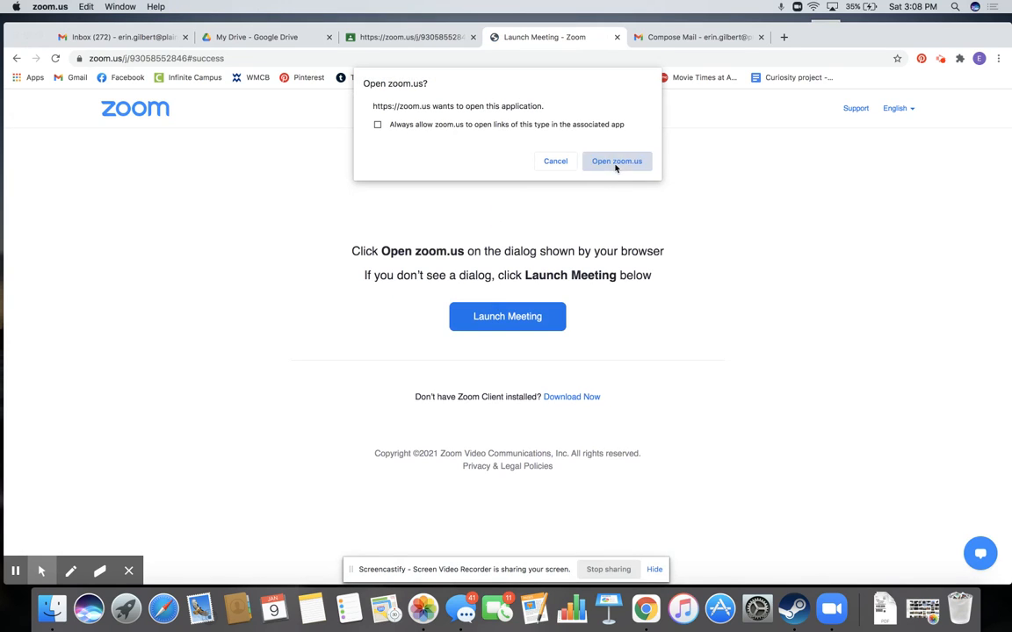
left_click(616, 161)
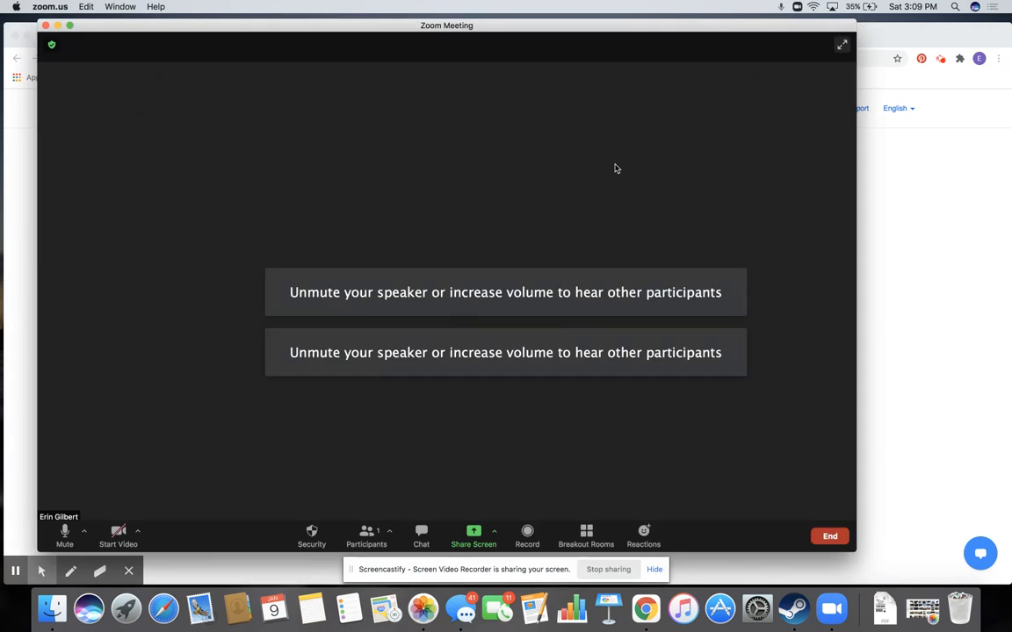
left_click(118, 536)
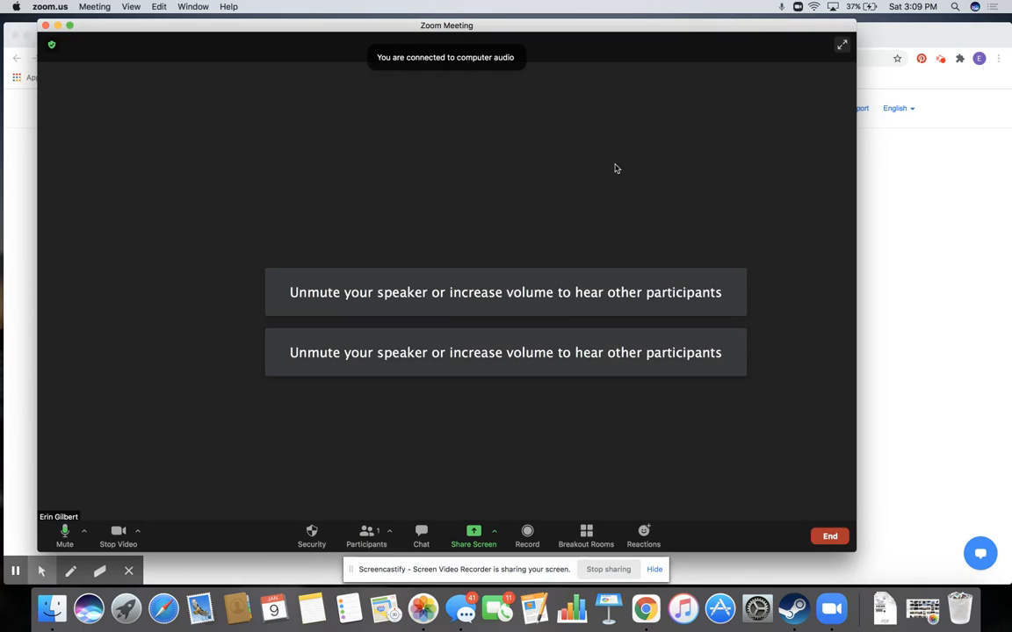